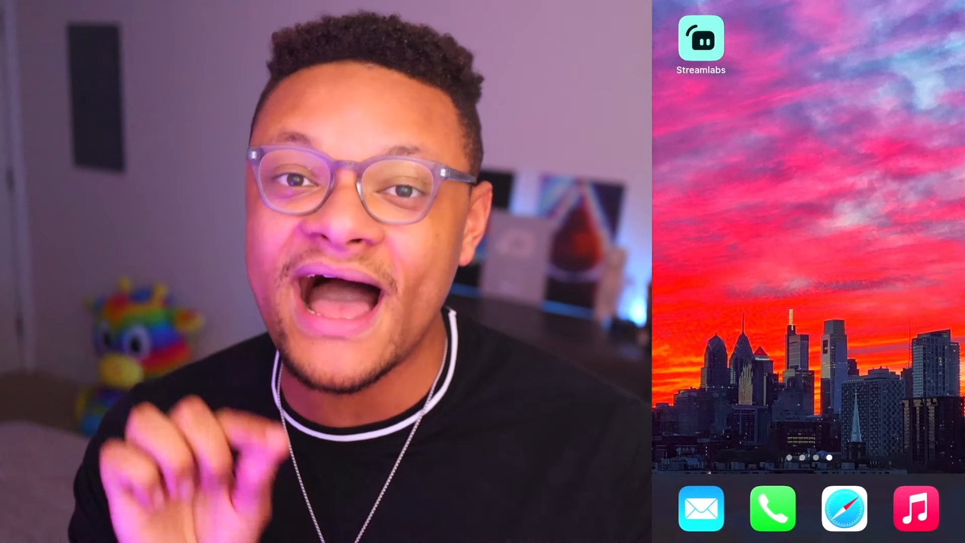
Start Streamlabs onboarding and choose Stream Your Games as the streaming mode.
click(700, 38)
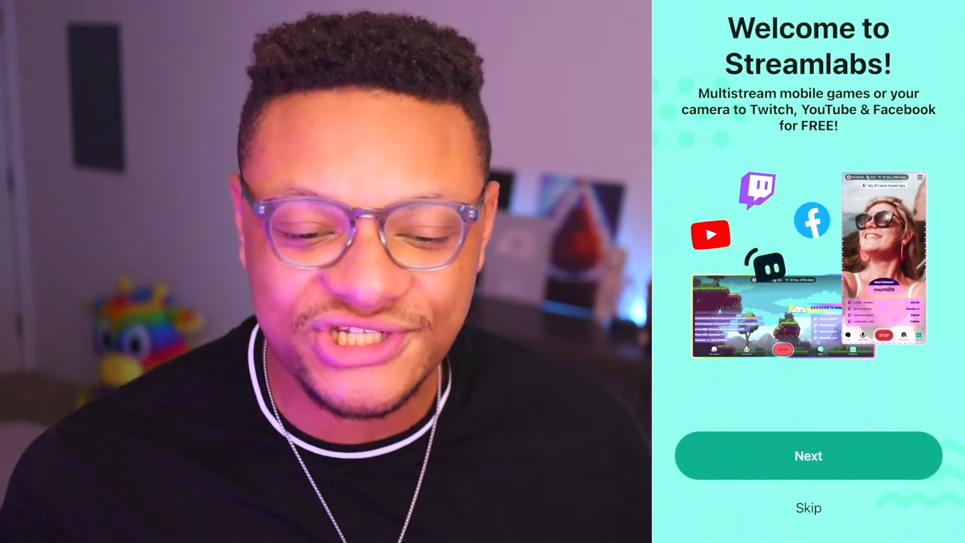
click(807, 456)
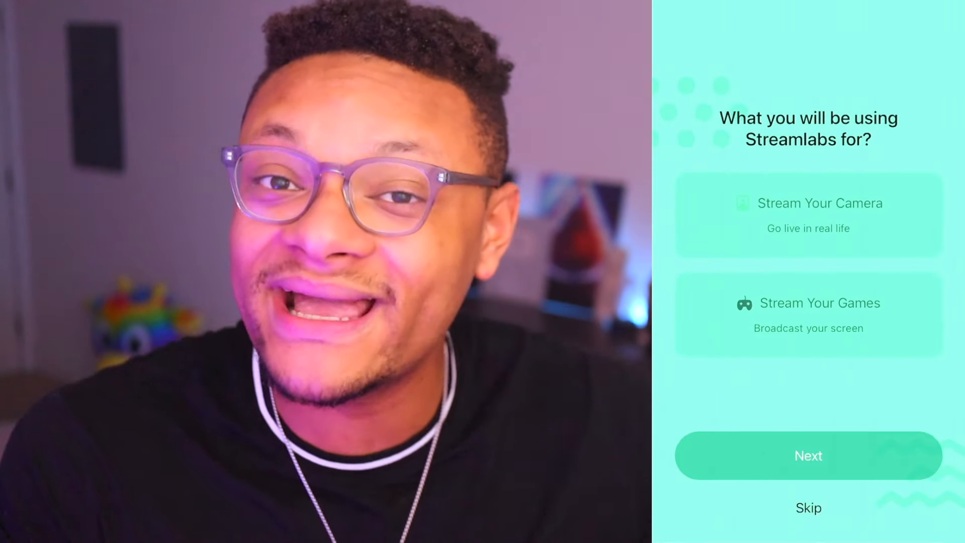
click(808, 314)
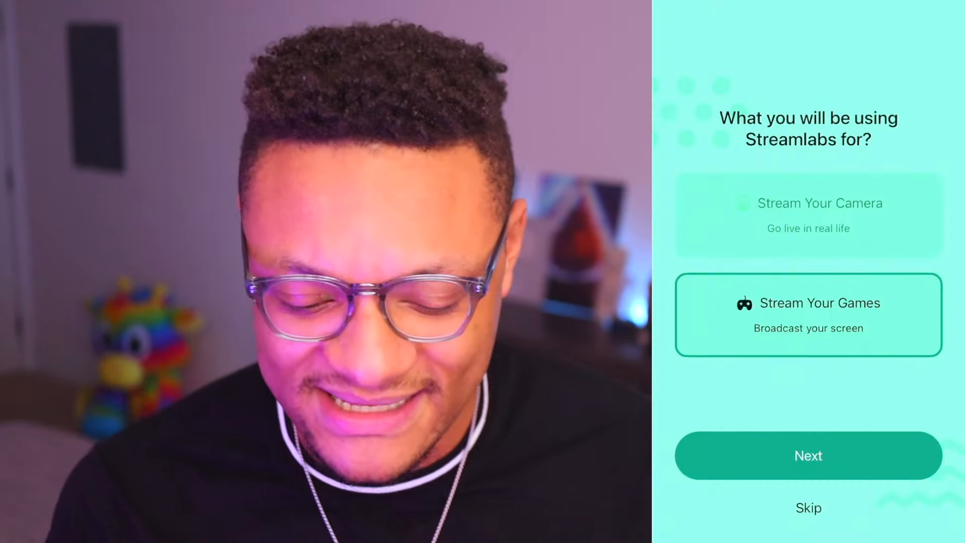
click(808, 455)
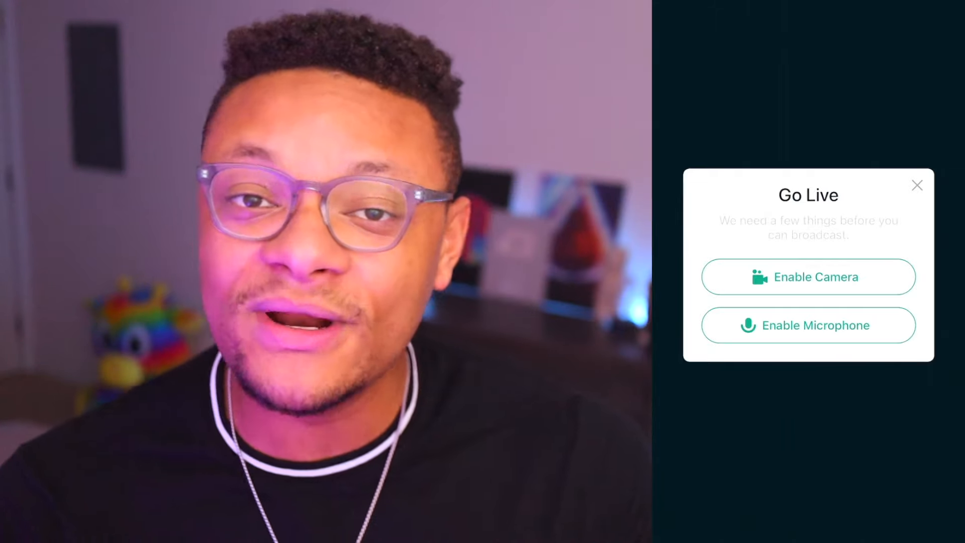
Grant Streamlabs access to the camera and the microphone.
click(809, 277)
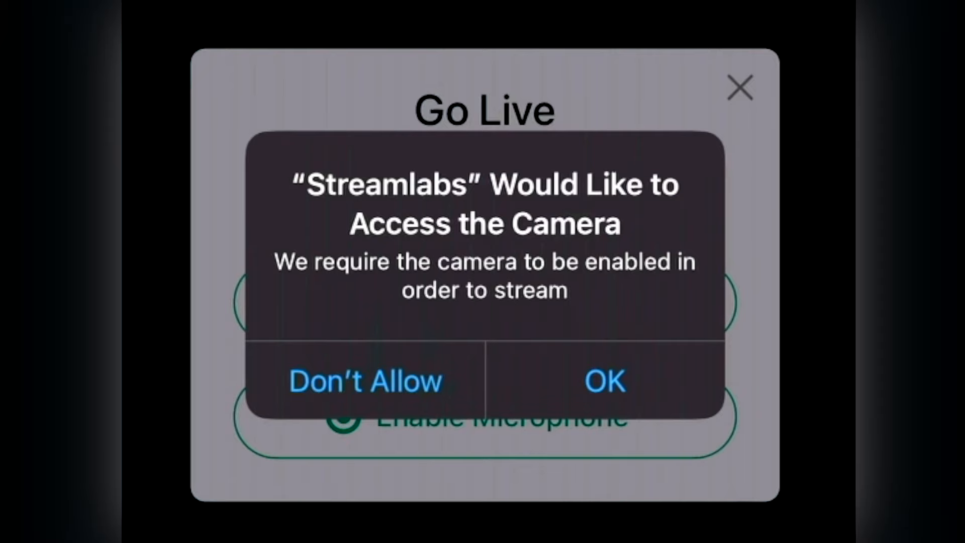
click(604, 381)
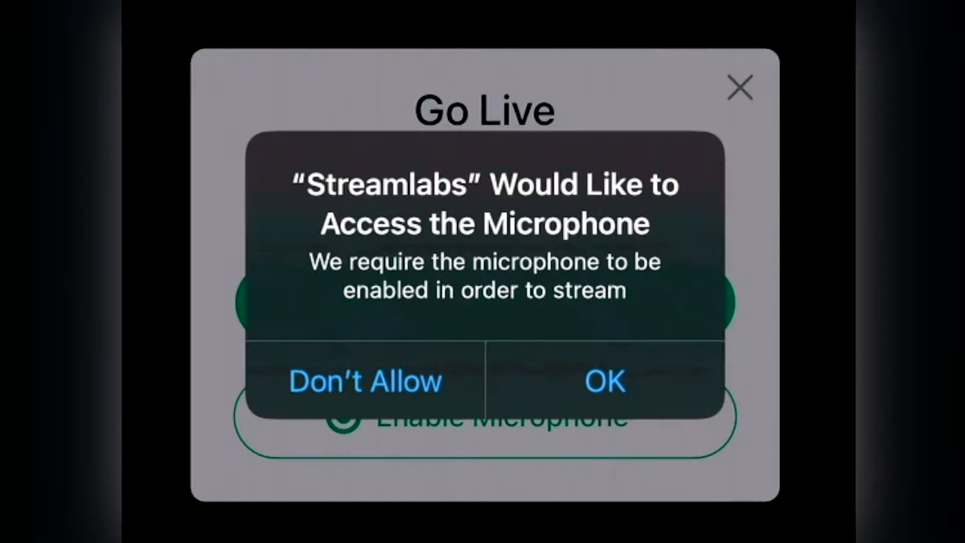
click(605, 381)
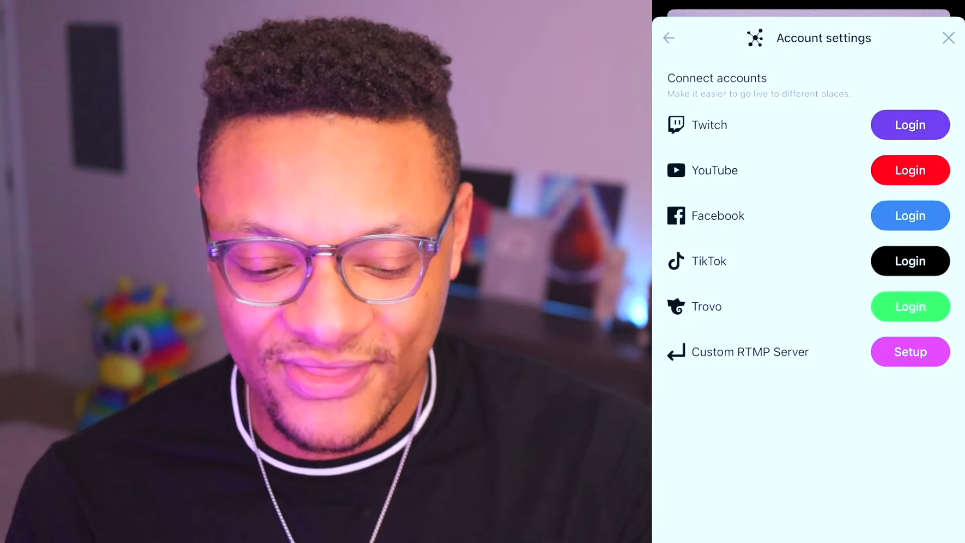
Begin linking the YouTube account by signing in with Google.
click(910, 170)
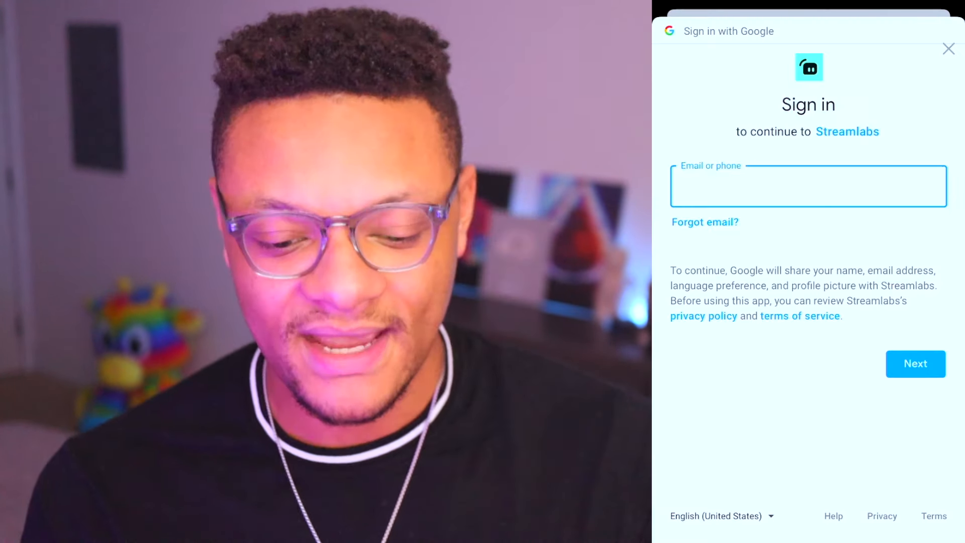
click(807, 186)
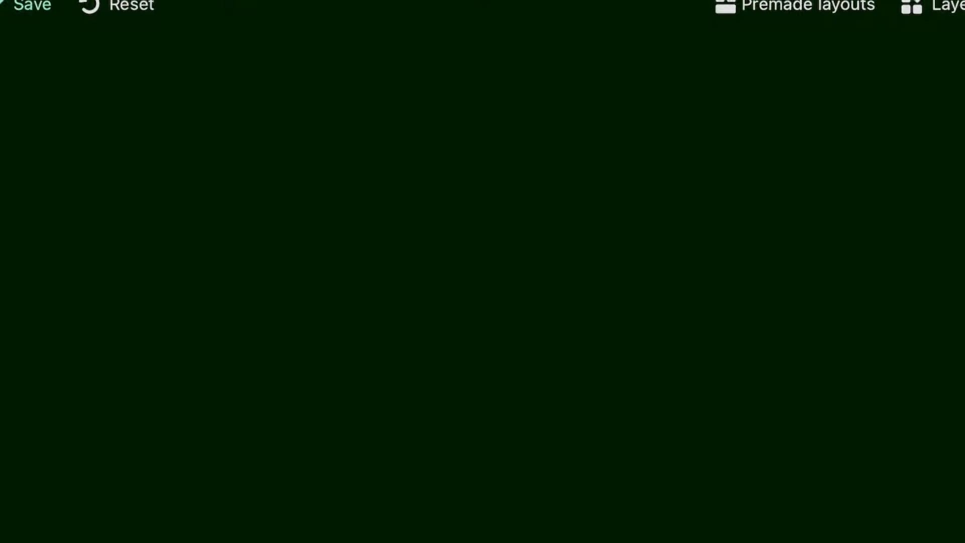
Apply the Landscape Orientation premade layout and select the Chatbox to shrink it.
click(807, 6)
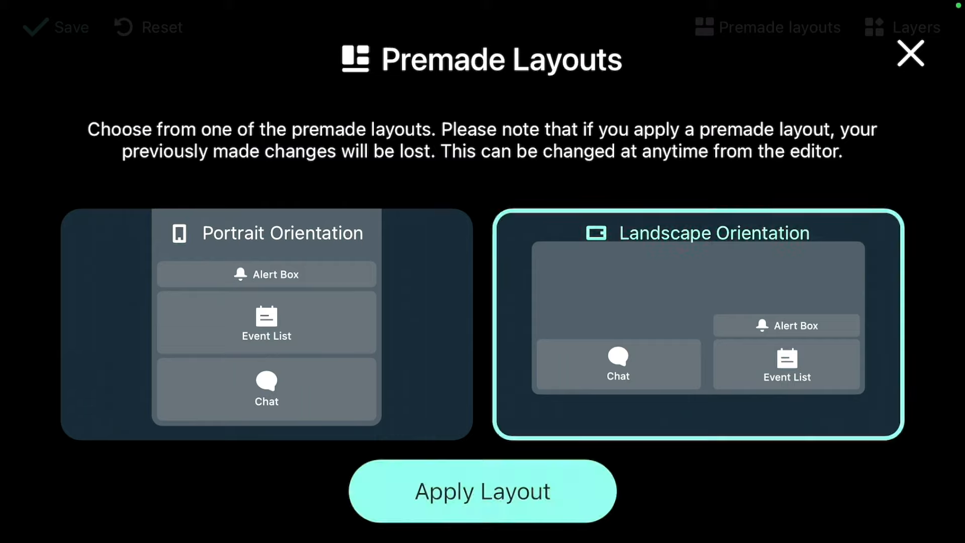
click(481, 491)
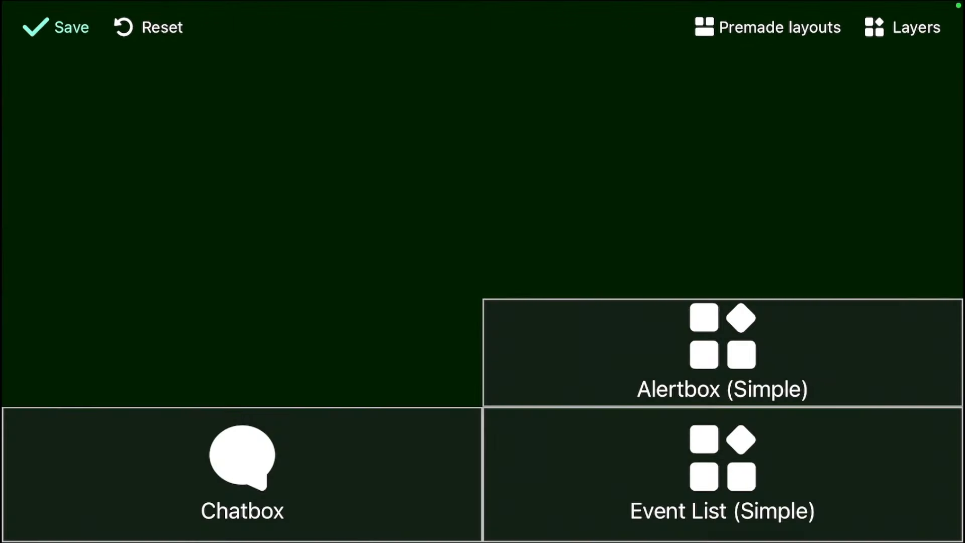
click(722, 351)
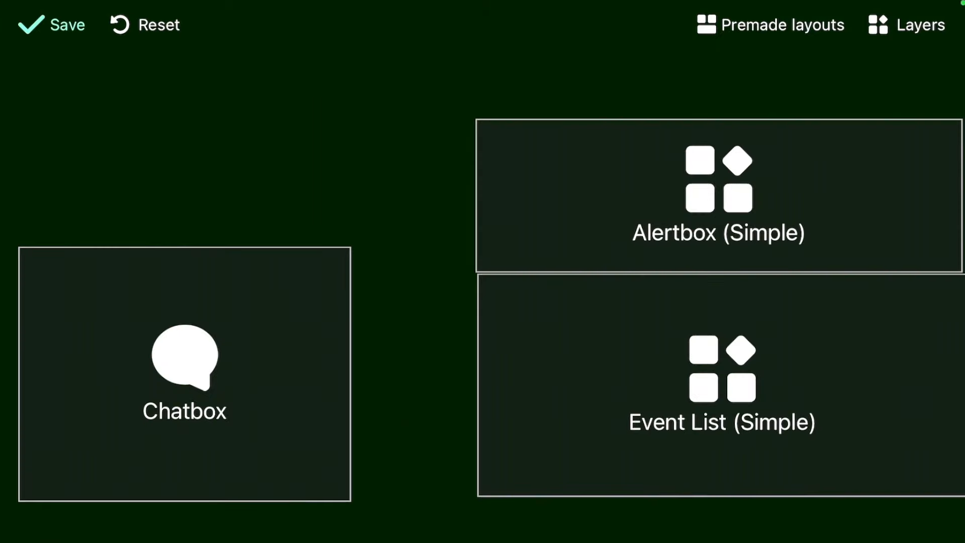
click(906, 24)
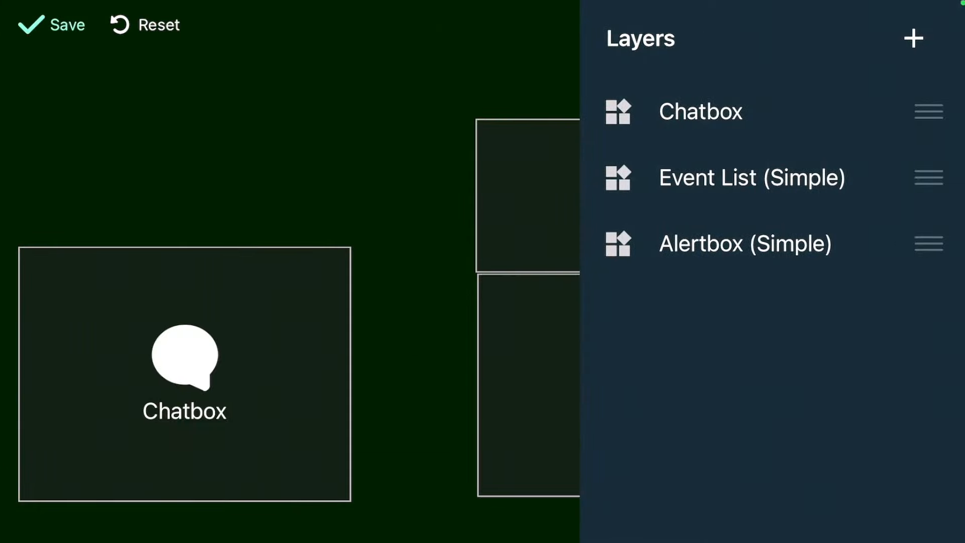
click(914, 39)
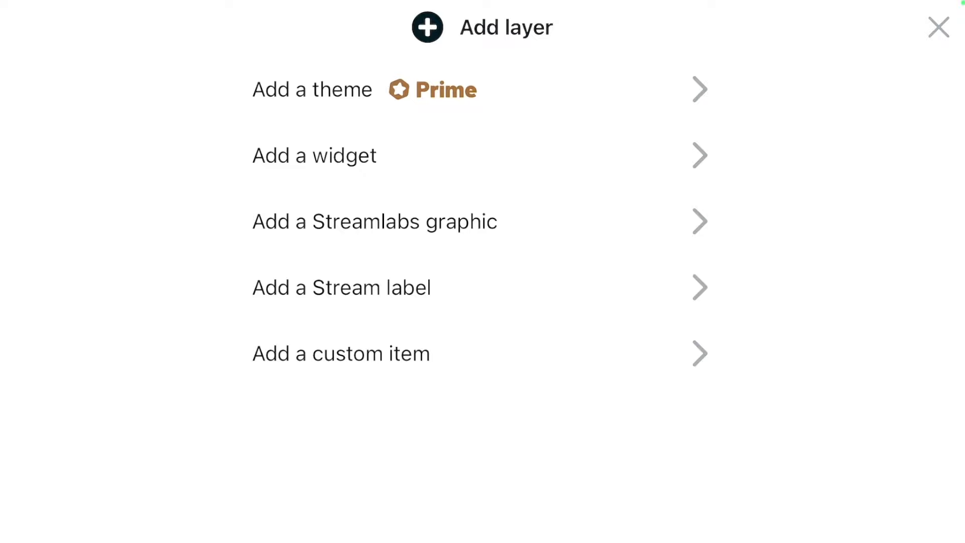
click(313, 155)
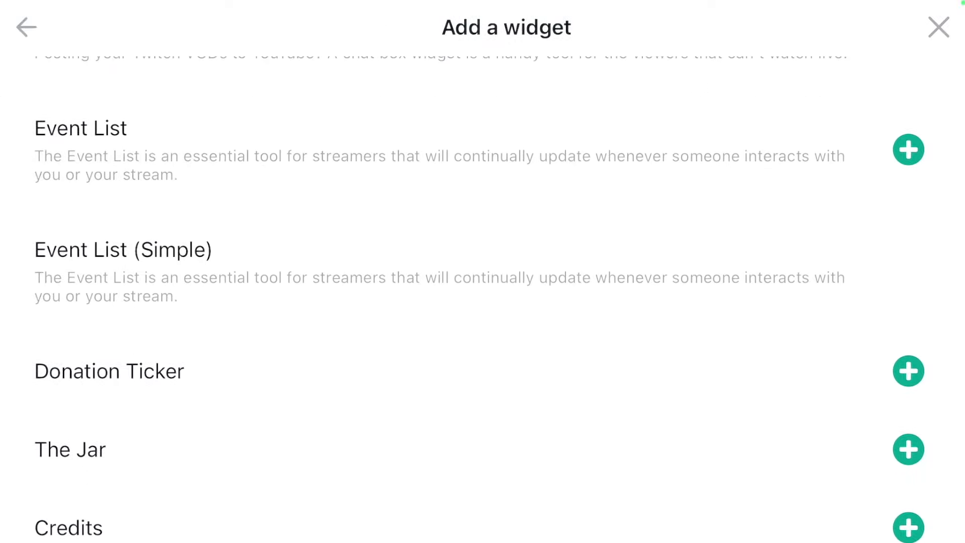
scroll(down, 3)
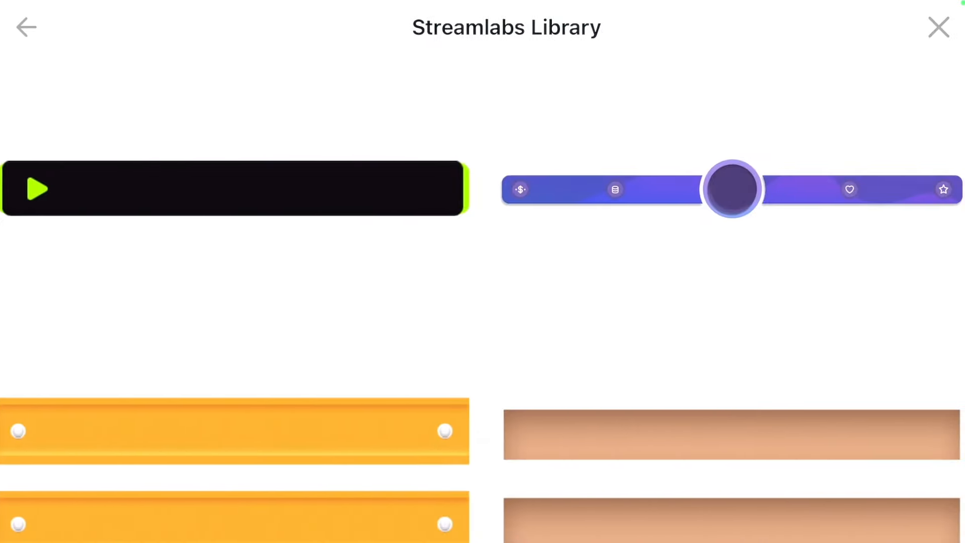
scroll(down, 3)
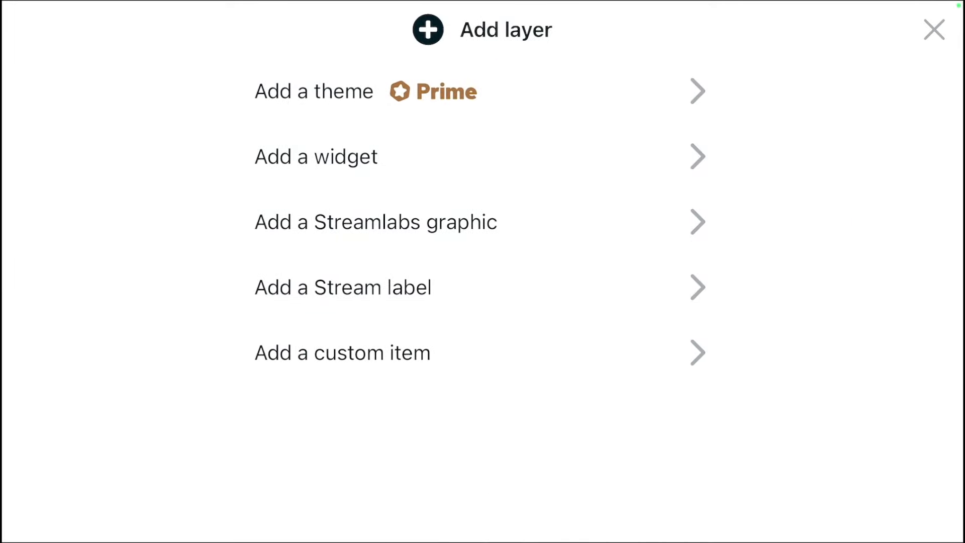
click(342, 286)
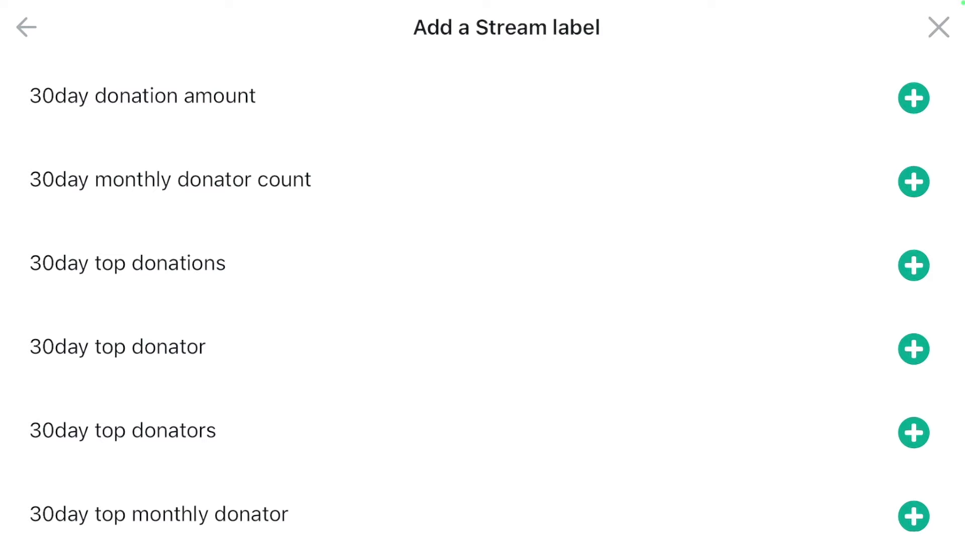
scroll(down, 3)
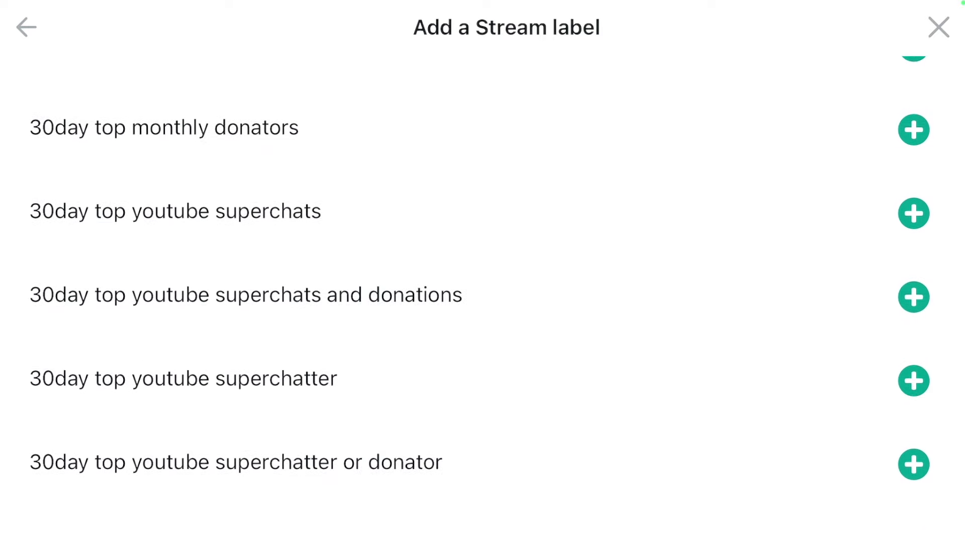
scroll(down, 3)
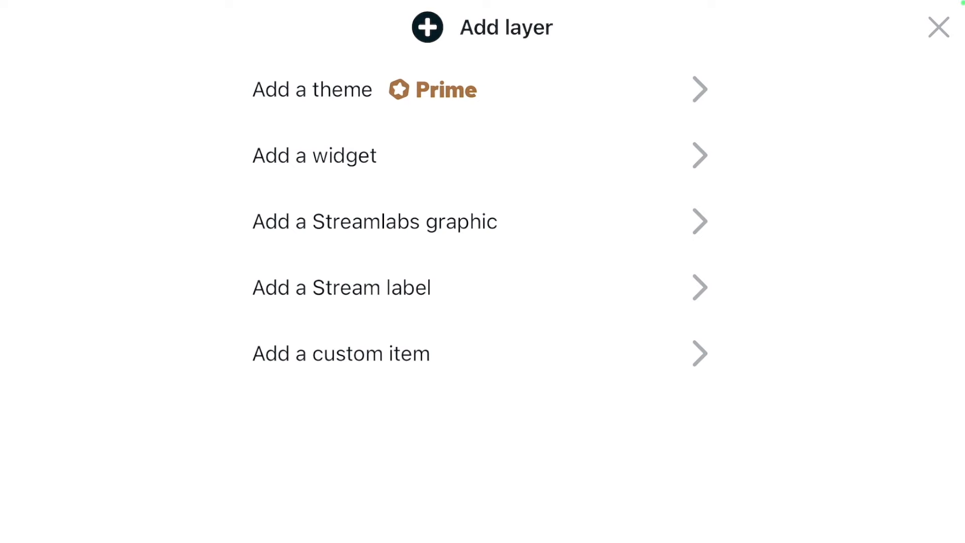
click(341, 353)
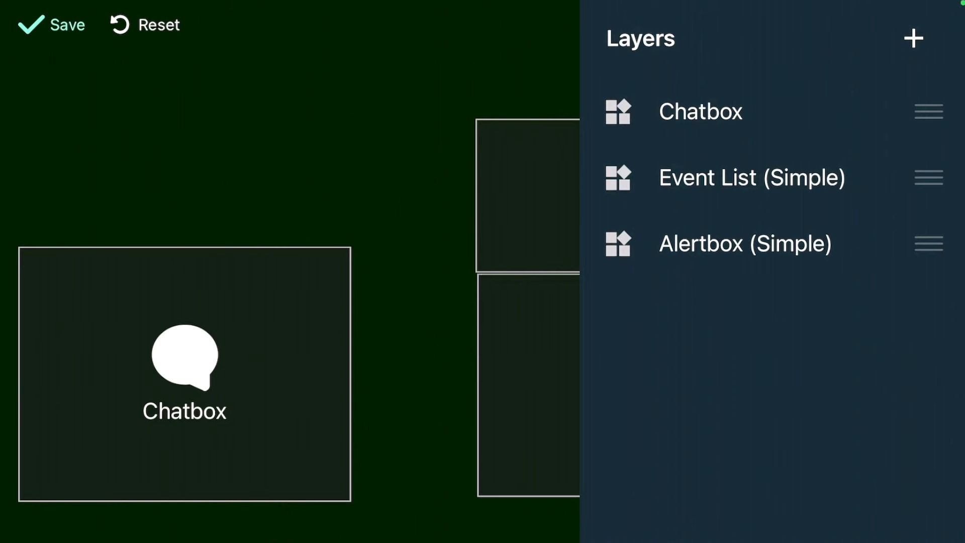
View the layer list (Camera, Chat Box, Event List, Screen) and select the Camera layer.
drag(751, 178, 751, 207)
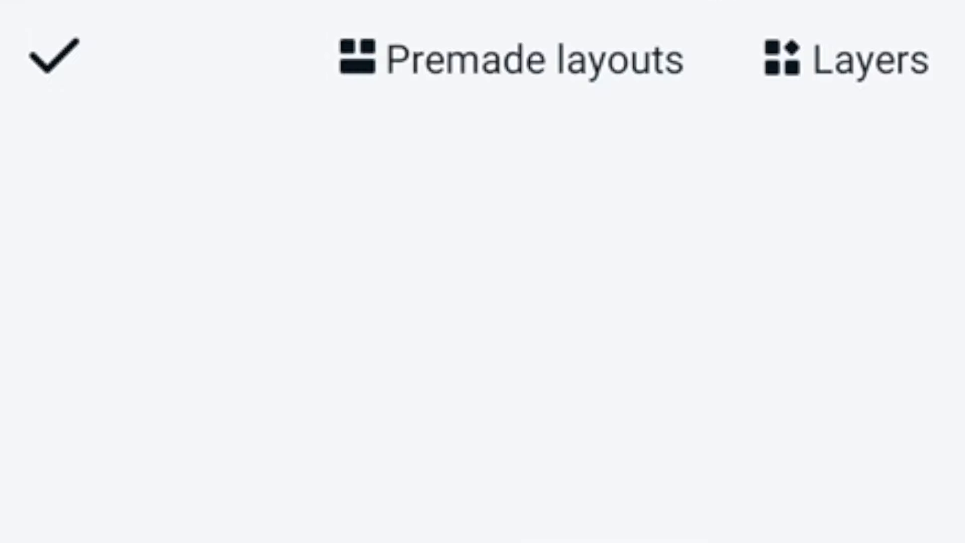
click(847, 59)
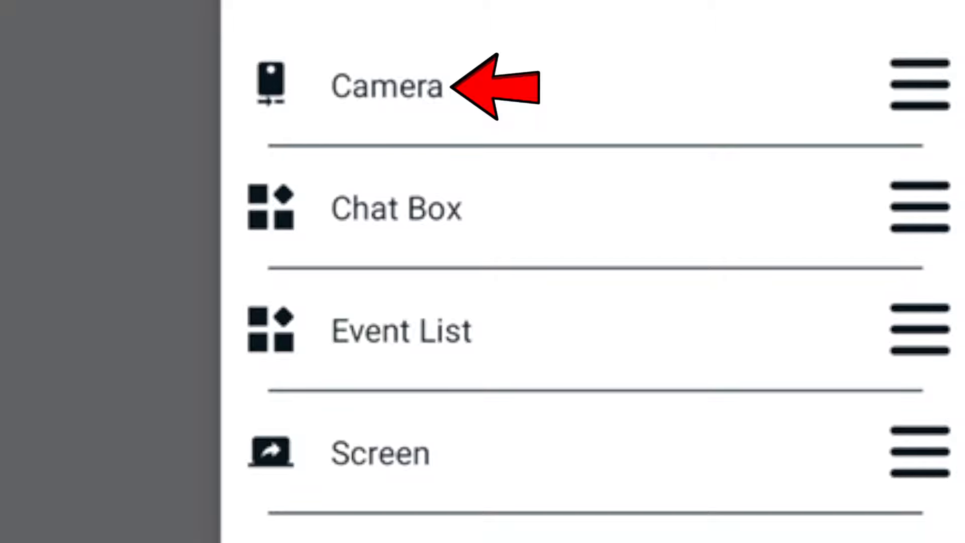
click(386, 84)
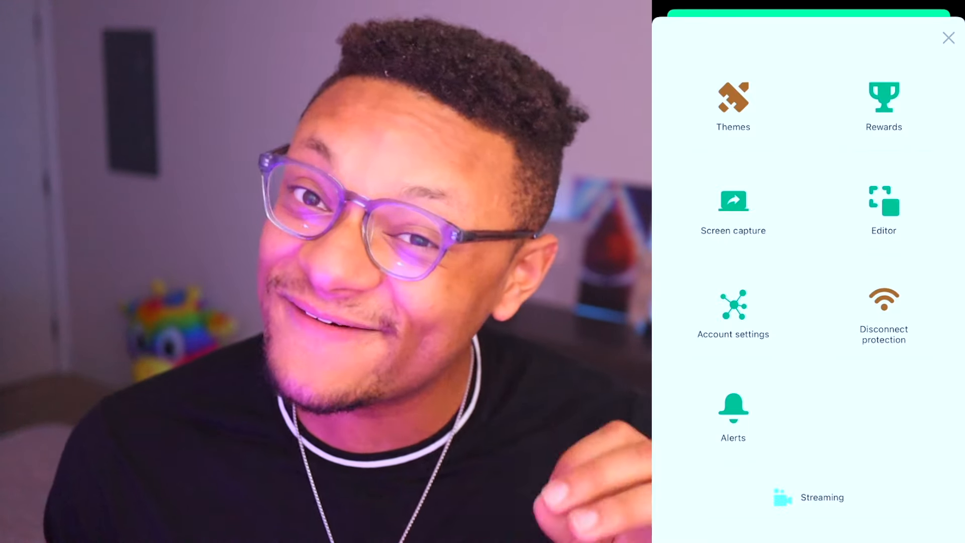
Review the streaming settings, keeping the 720p output resolution.
scroll(down, 3)
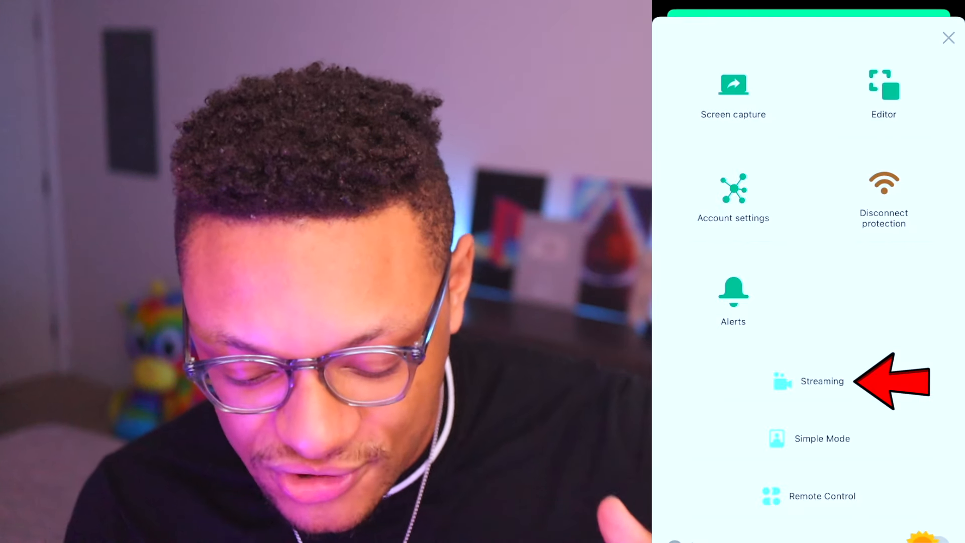
click(821, 381)
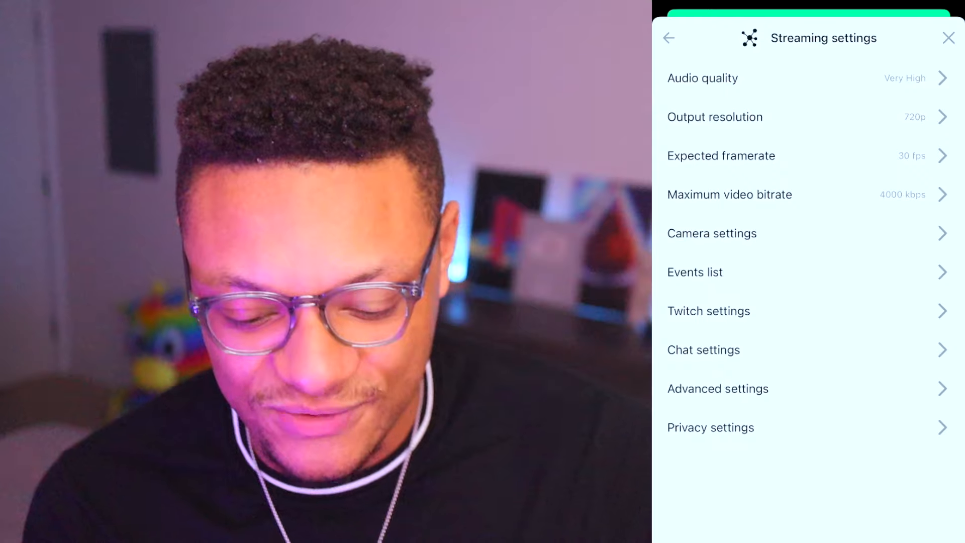
click(739, 117)
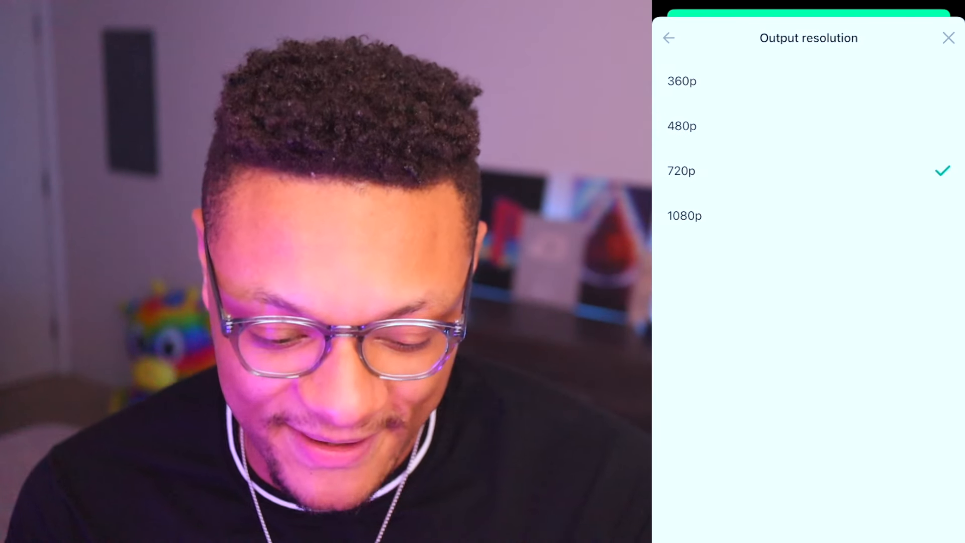
click(669, 37)
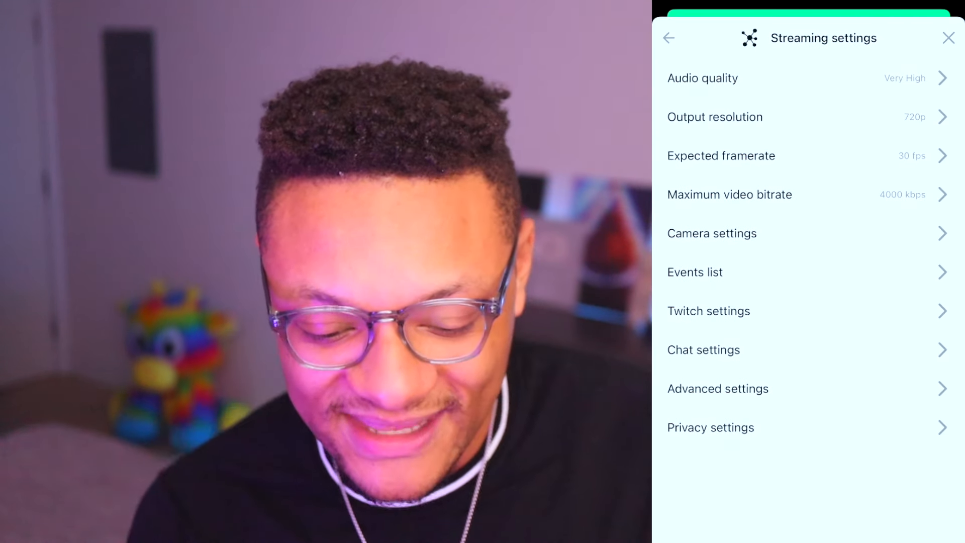
Check the maximum video bitrate choices, keeping 4000 kbps, and return to the camera view.
click(721, 155)
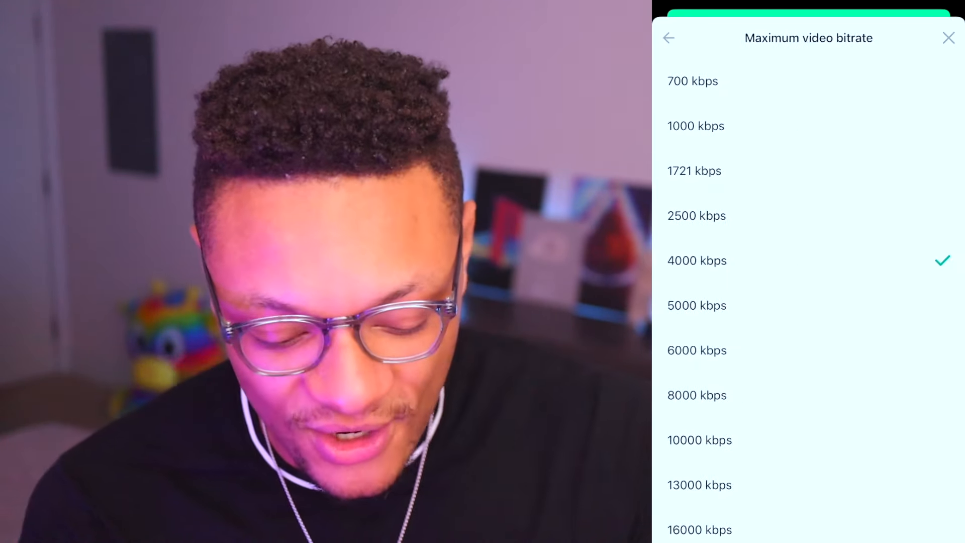
scroll(down, 3)
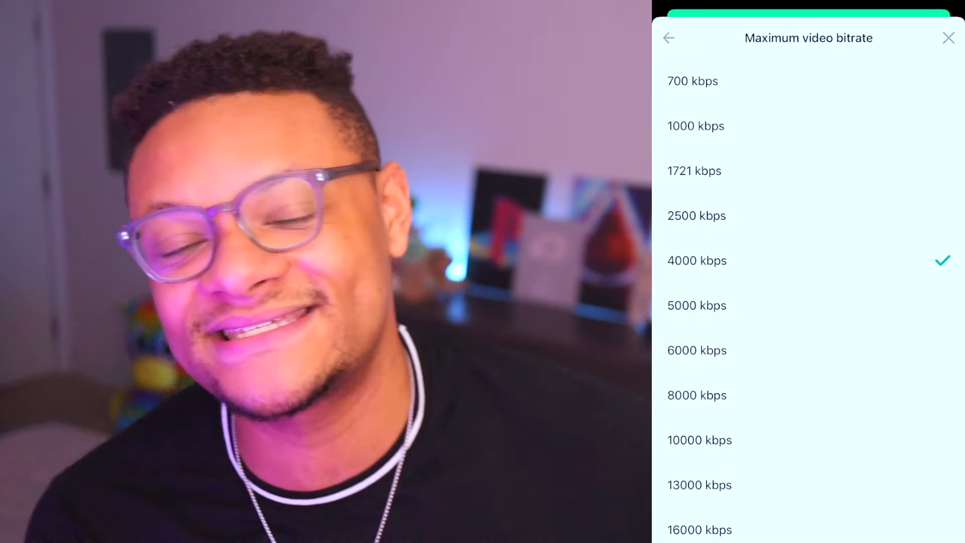
click(949, 37)
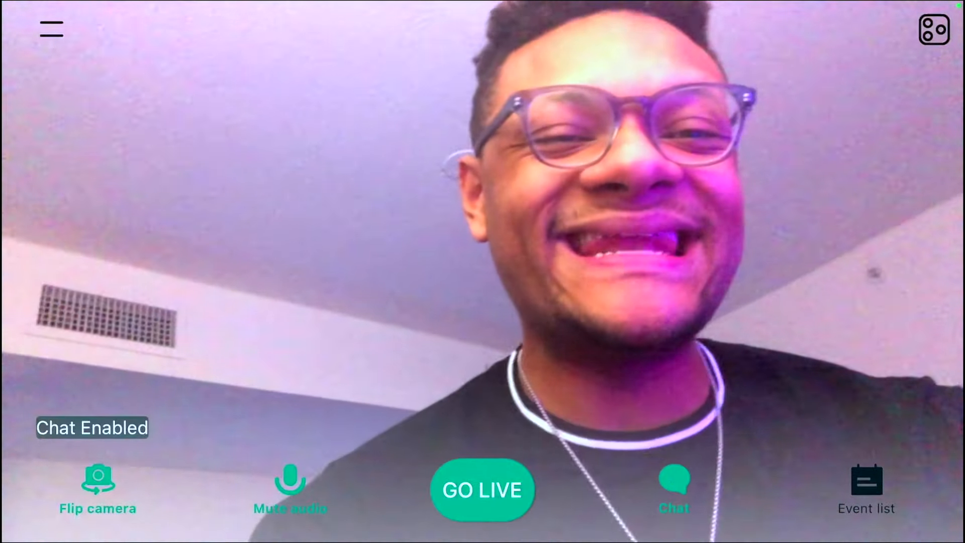
Set up a live broadcast with YouTube as the destination and an event type chosen.
click(483, 489)
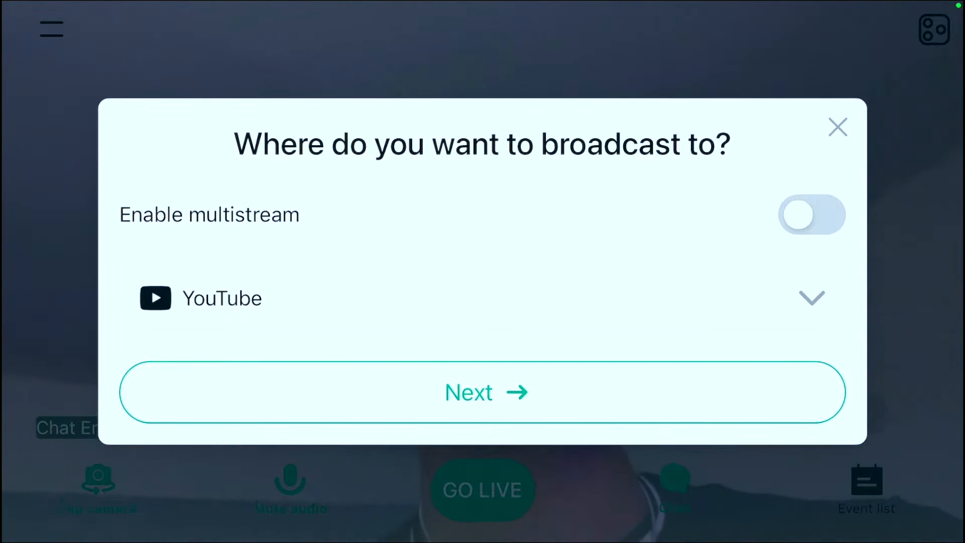
click(484, 392)
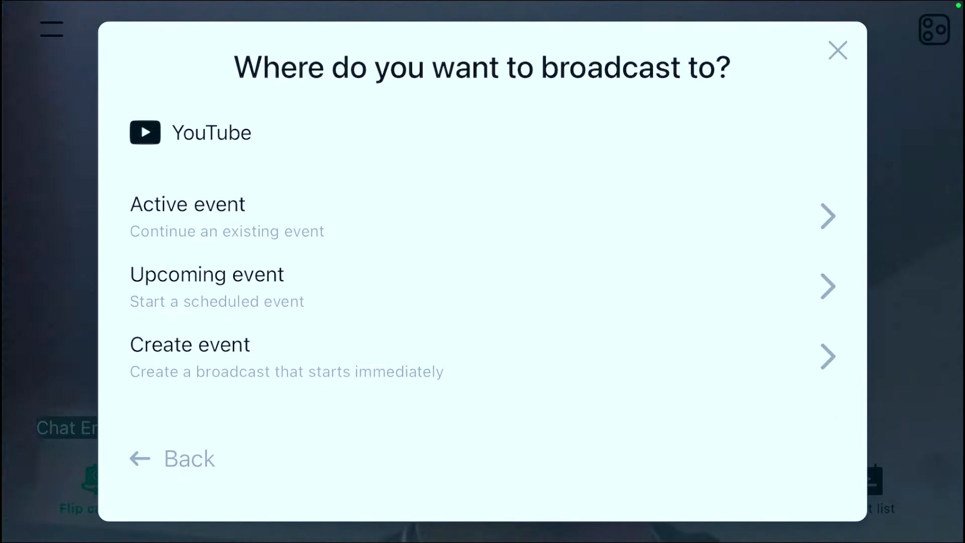
click(190, 344)
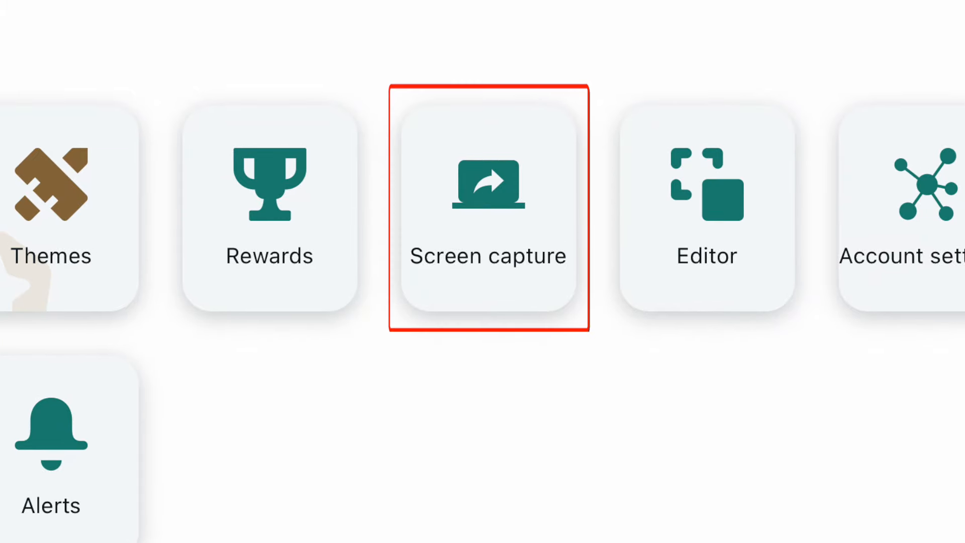
View screen capture, end the live broadcast and bring up the main feature menu.
click(487, 185)
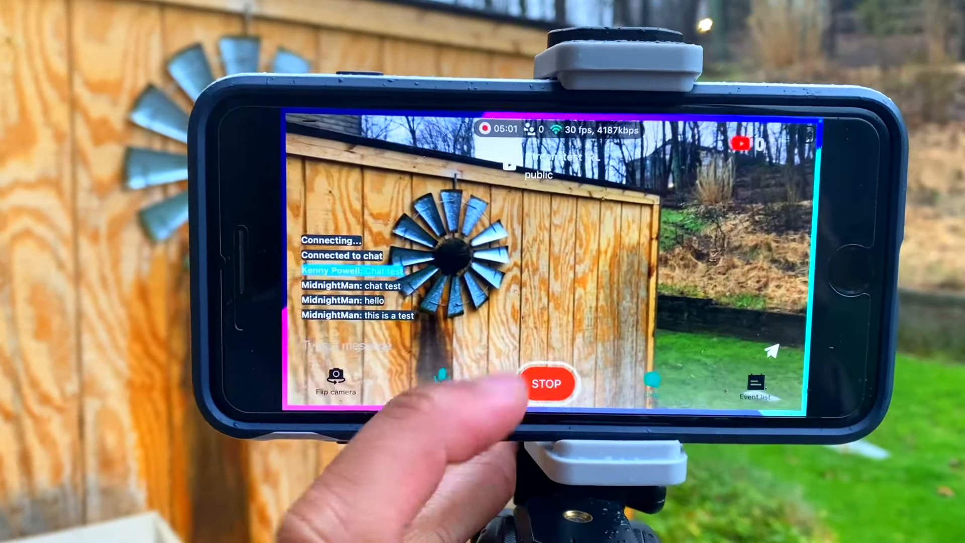
click(547, 385)
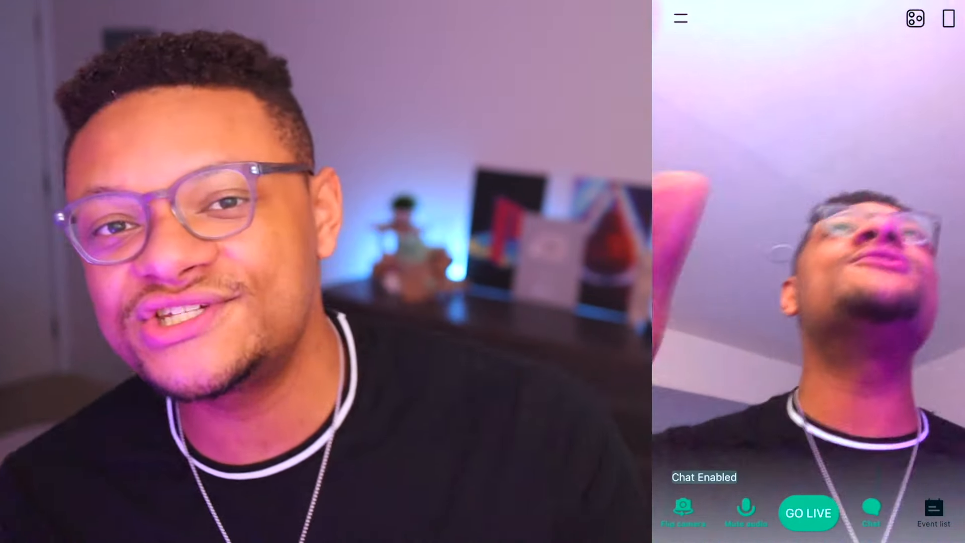
click(681, 17)
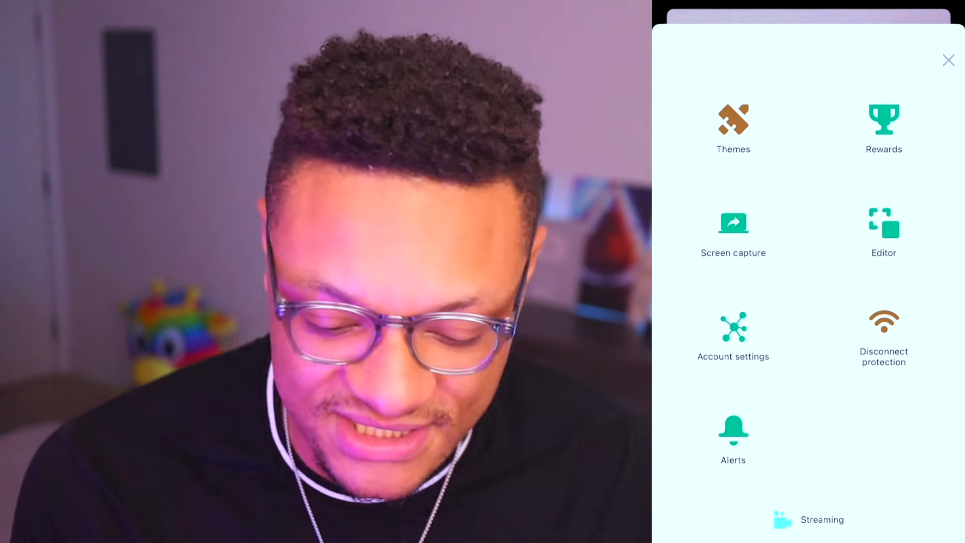
mouse_move(883, 122)
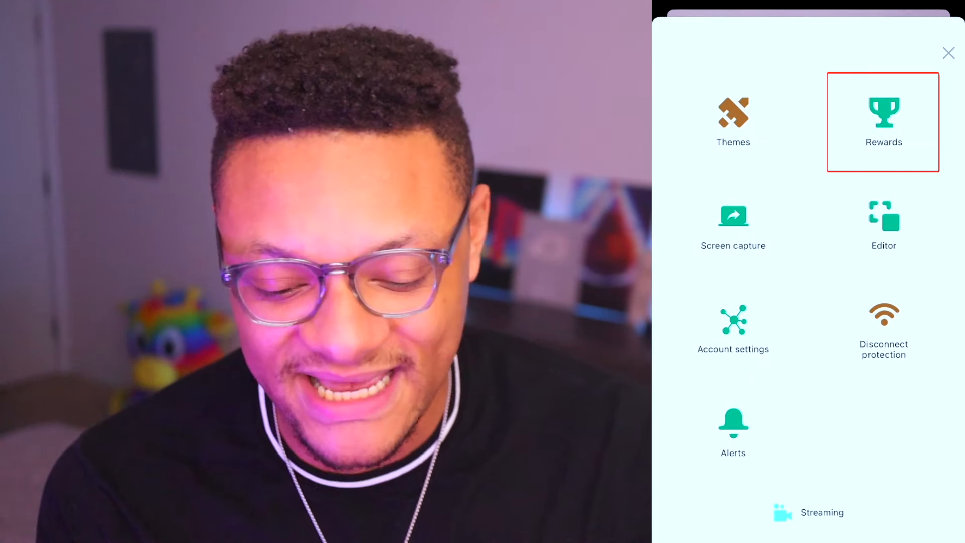
Browse the list of Prime rewards.
click(883, 116)
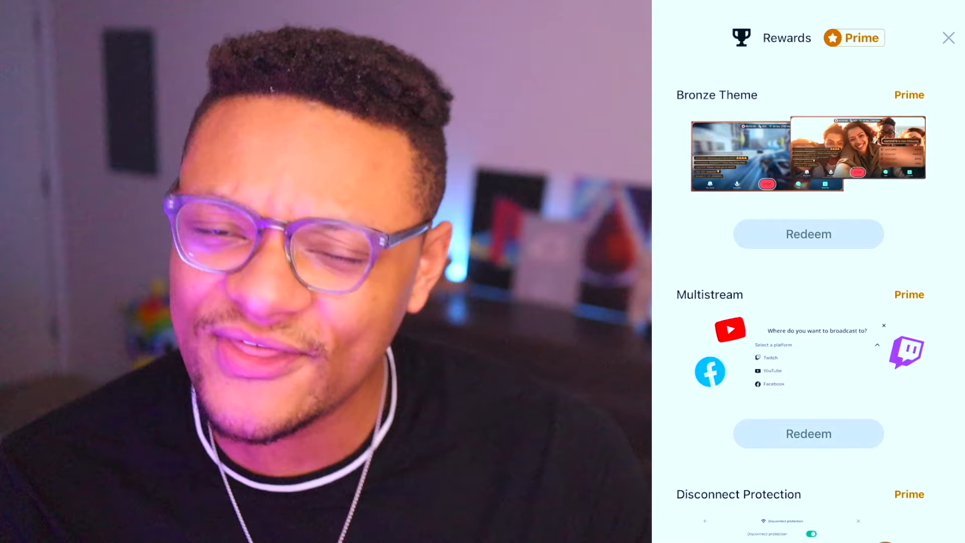
scroll(down, 3)
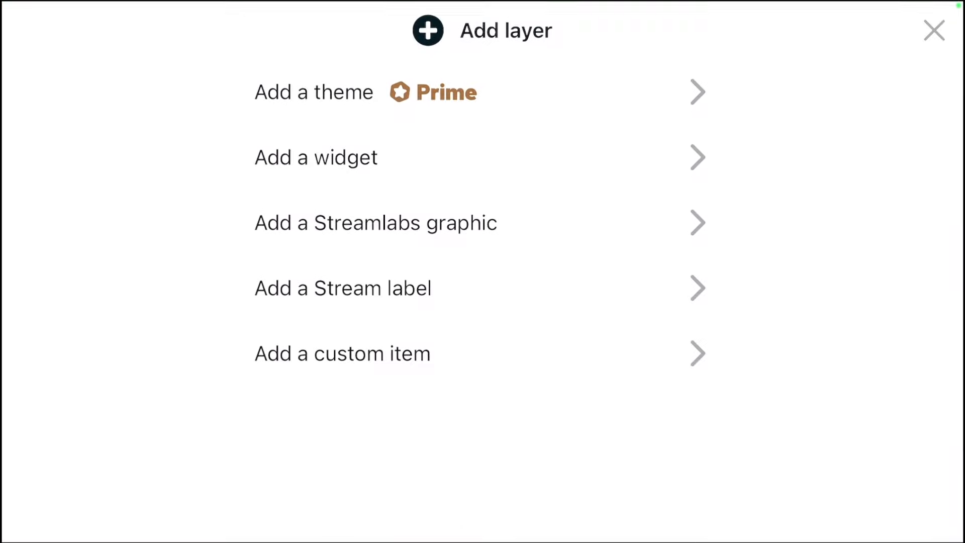
Apply a Streamlabs Library theme with border, Alertbox, Event List and Chatbox to the layout.
click(375, 223)
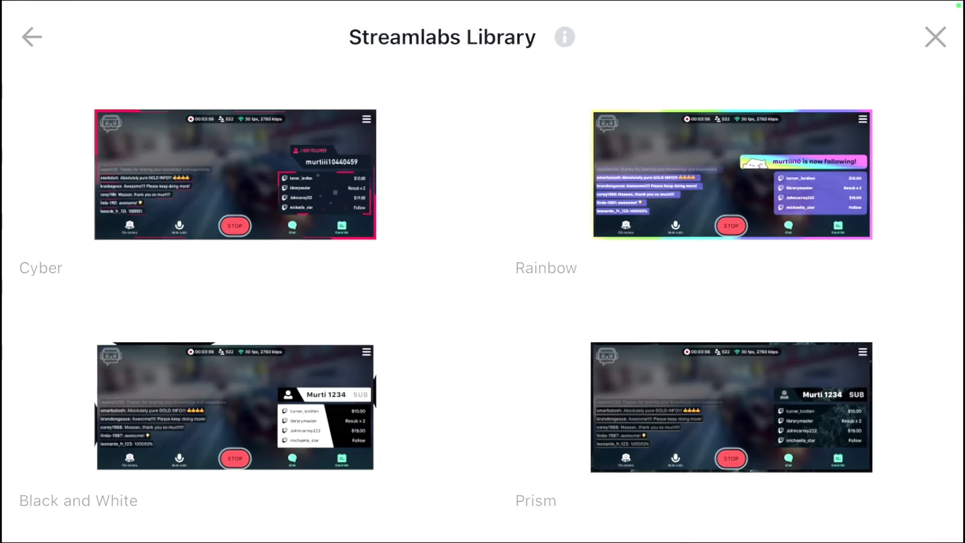
scroll(down, 3)
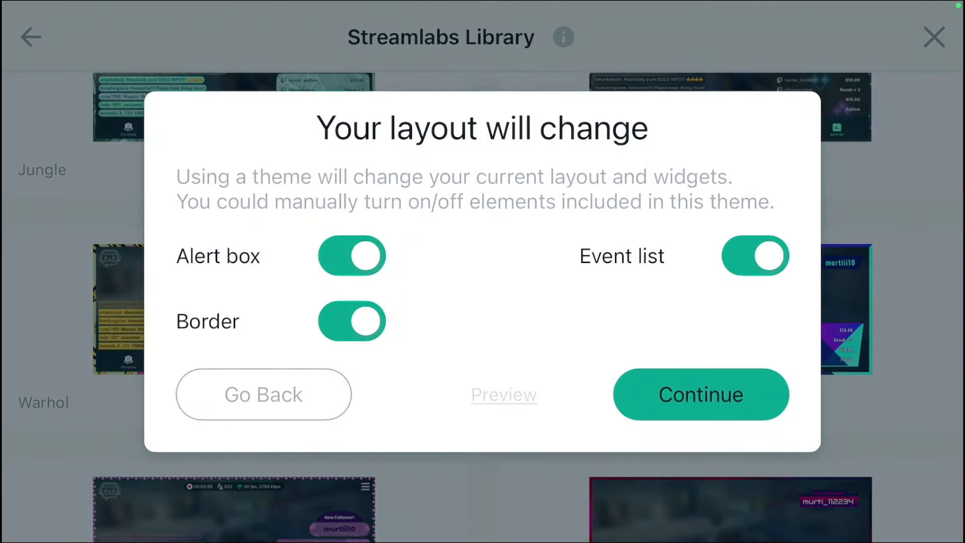
click(700, 394)
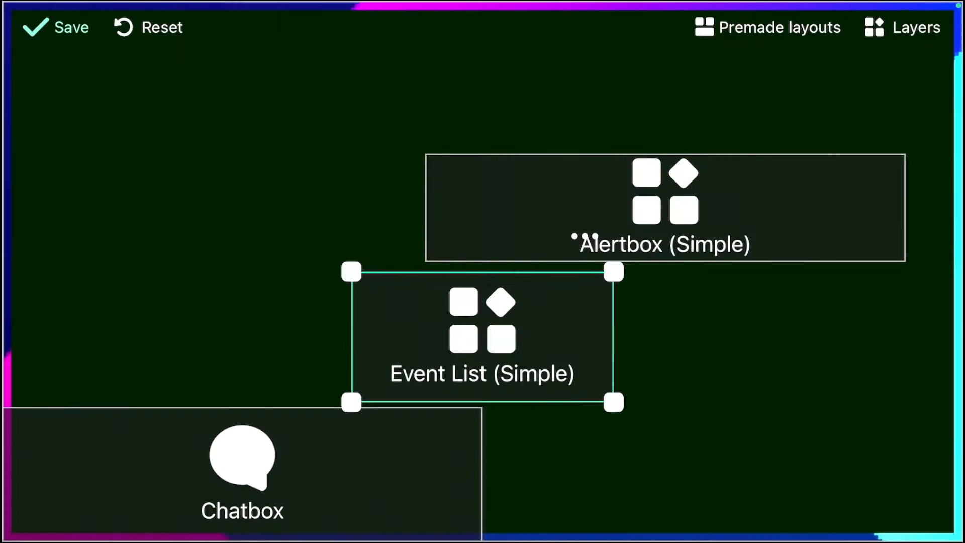